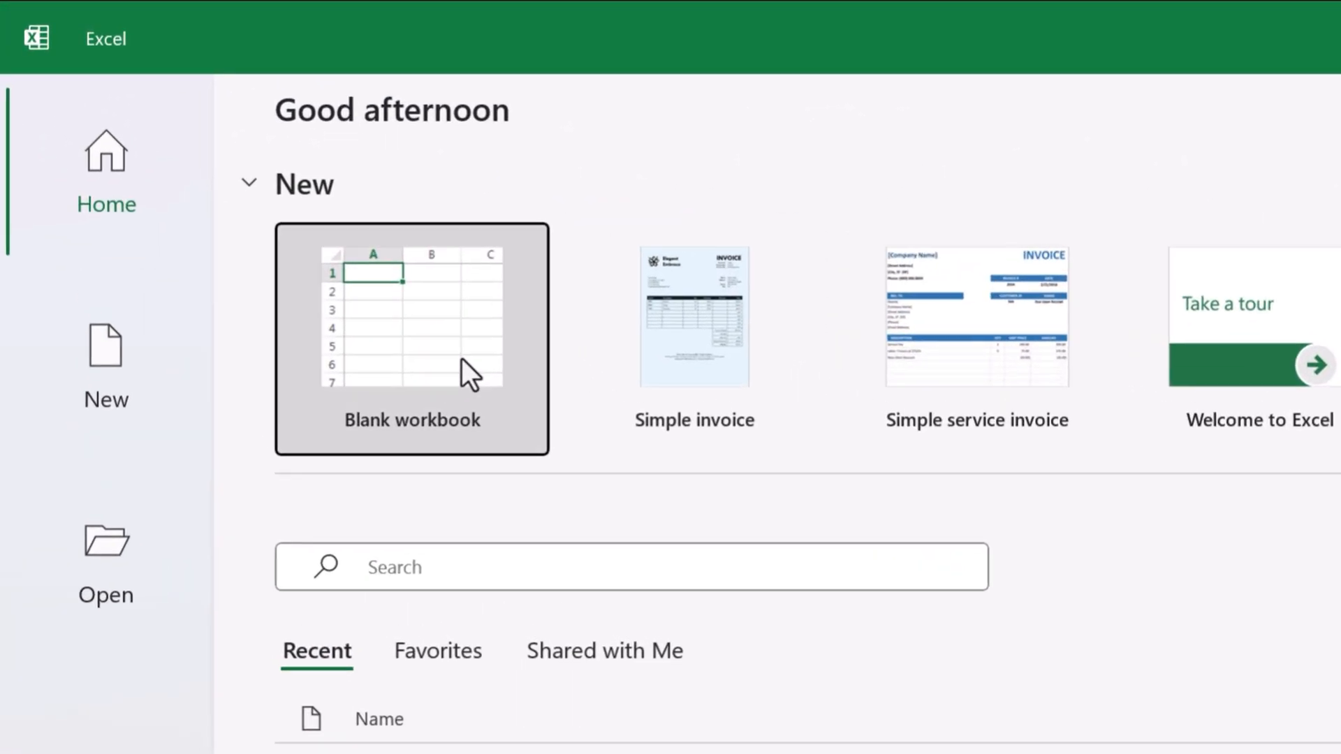
# - Start a blank workbook and show the File backstage view scrolled toward Options
pyautogui.click(410, 338)
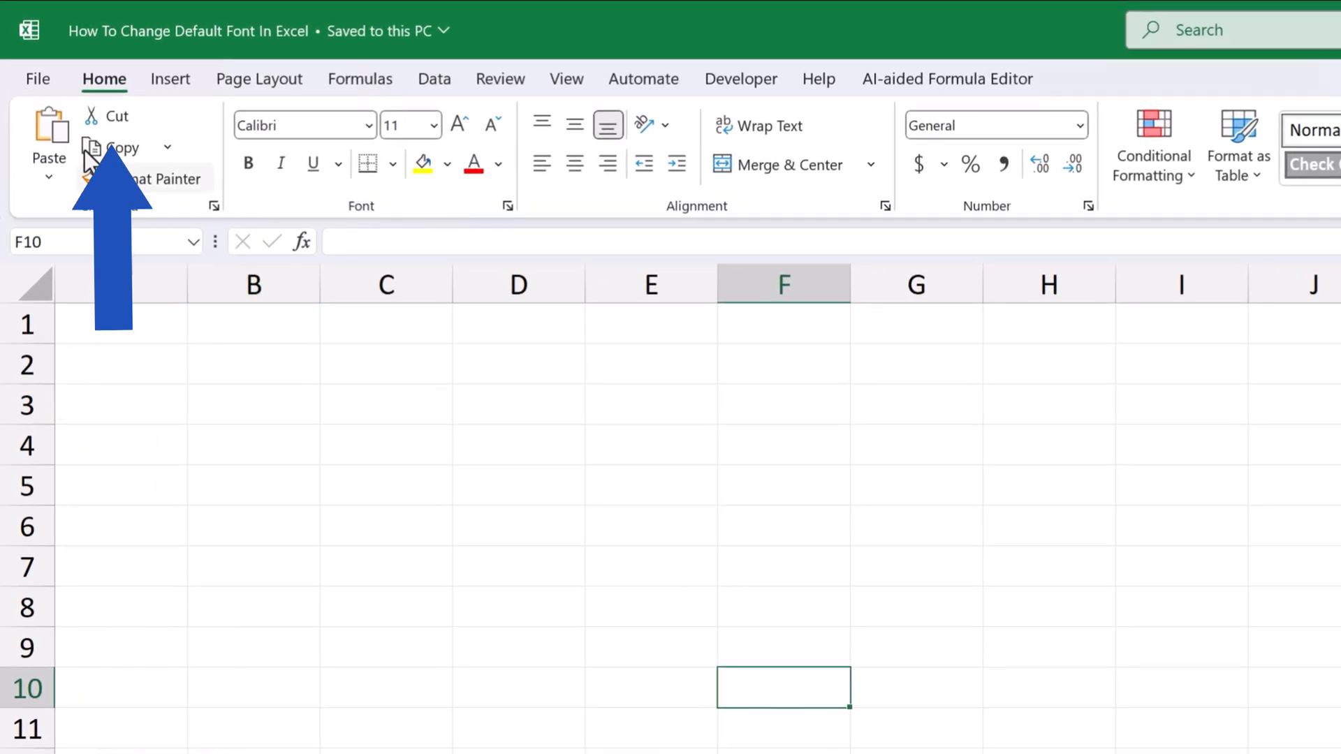
pyautogui.click(37, 78)
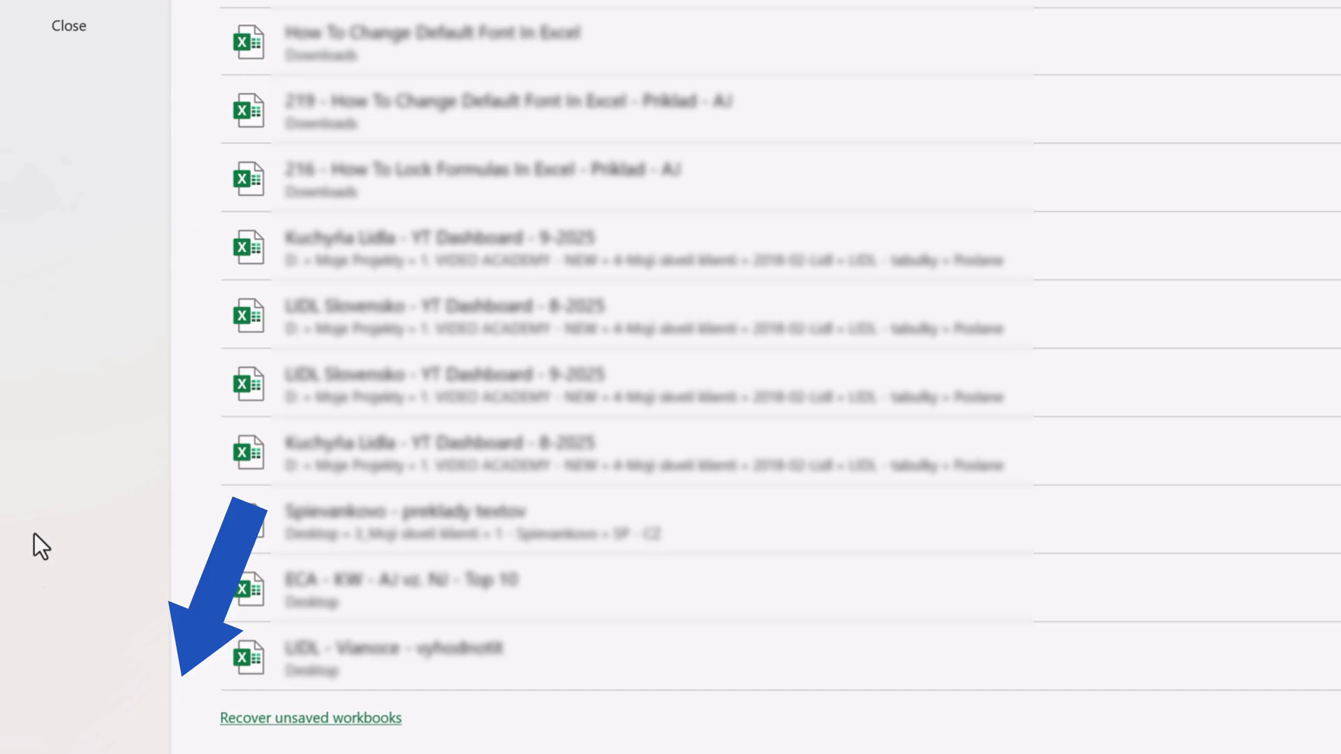
pyautogui.scroll(-3)
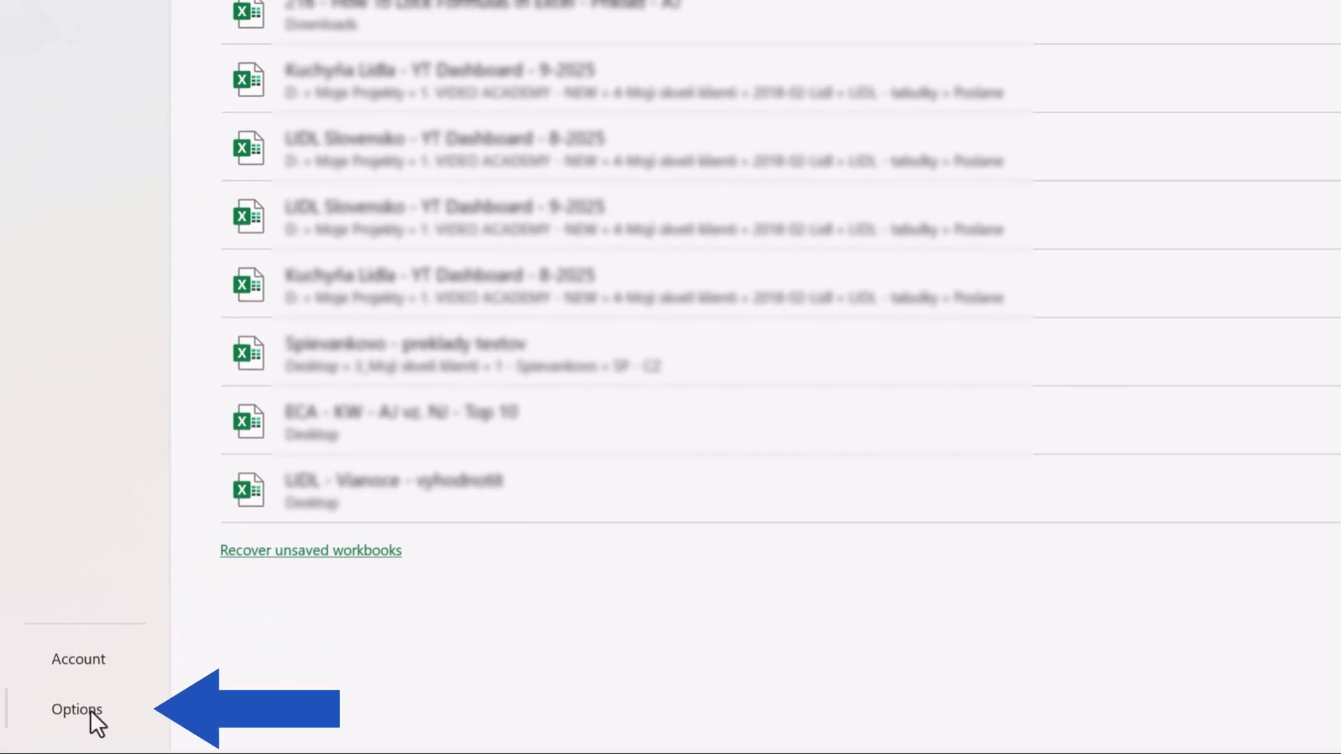
# - Show the General page of Excel Options with the default font list for new workbooks expanded
pyautogui.click(75, 710)
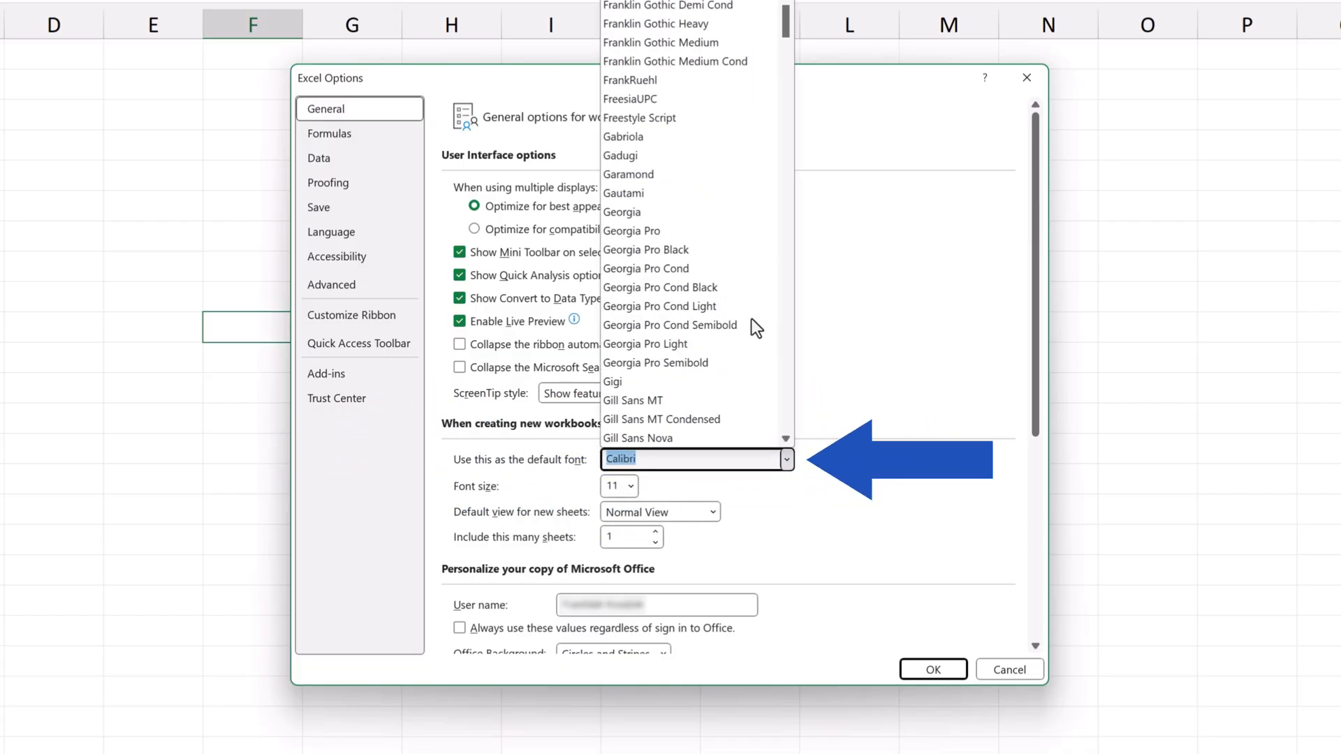
pyautogui.scroll(-3)
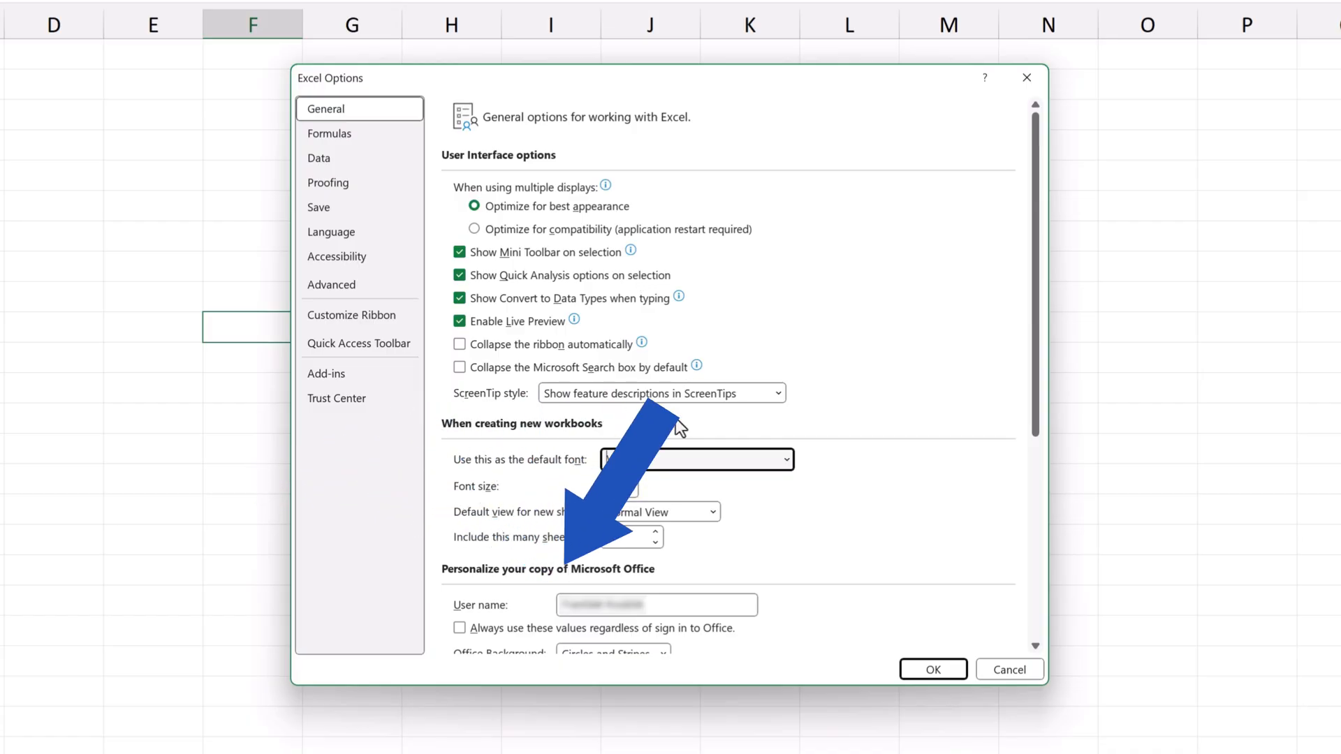
# - Make 12 the default font size for new workbooks, save the settings and acknowledge the restart notice
pyautogui.click(630, 486)
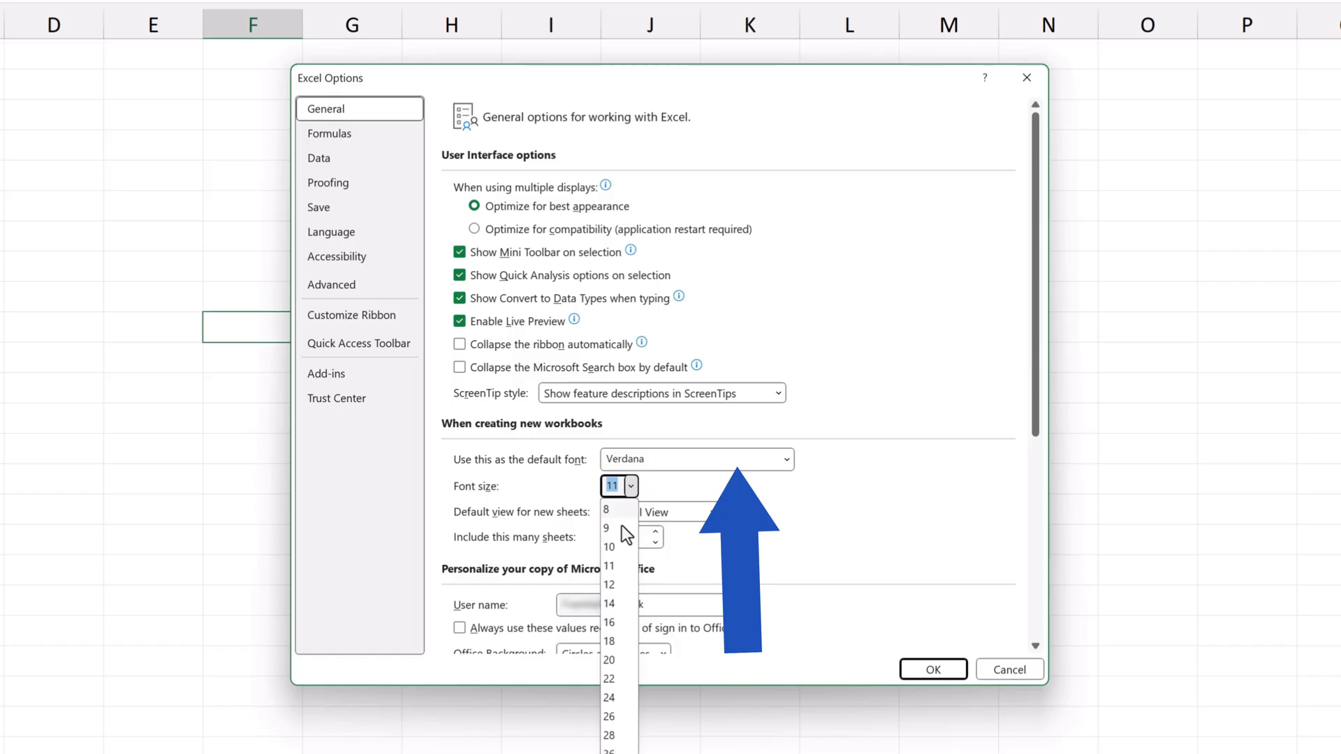
pyautogui.click(607, 583)
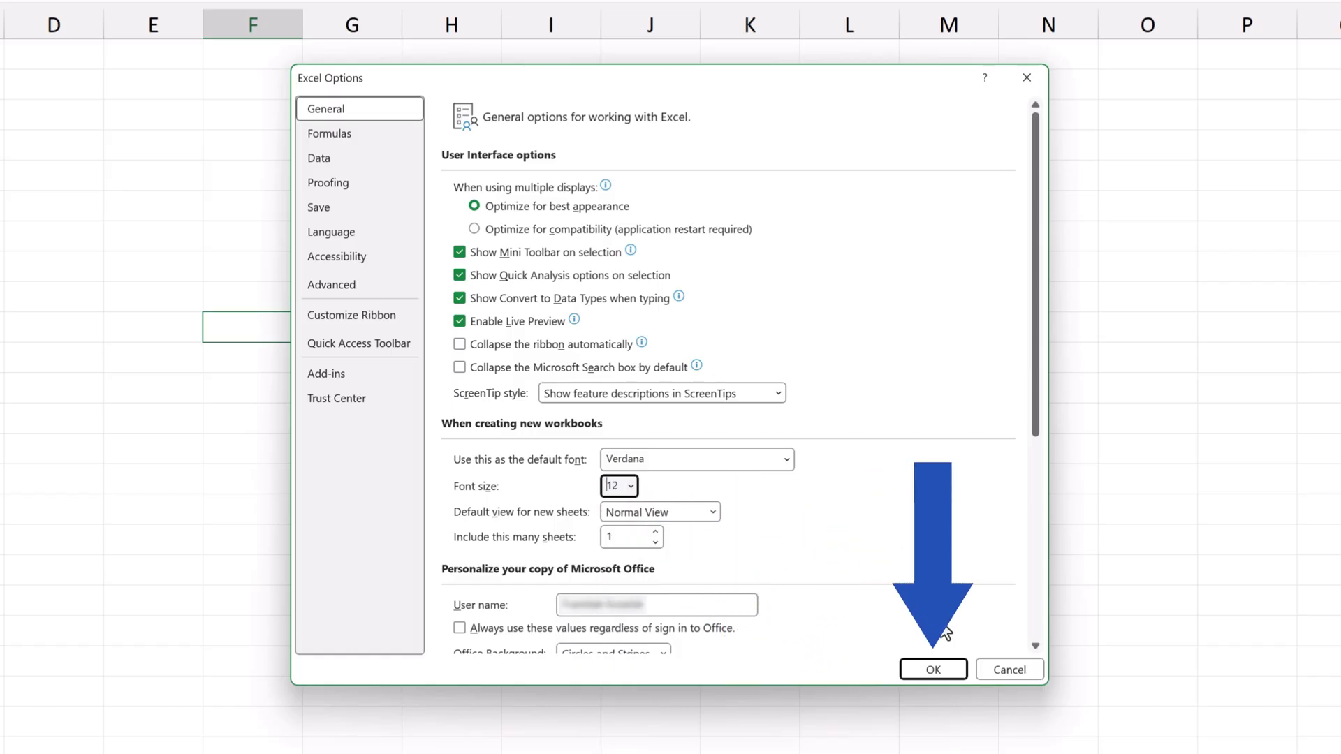
pyautogui.click(932, 669)
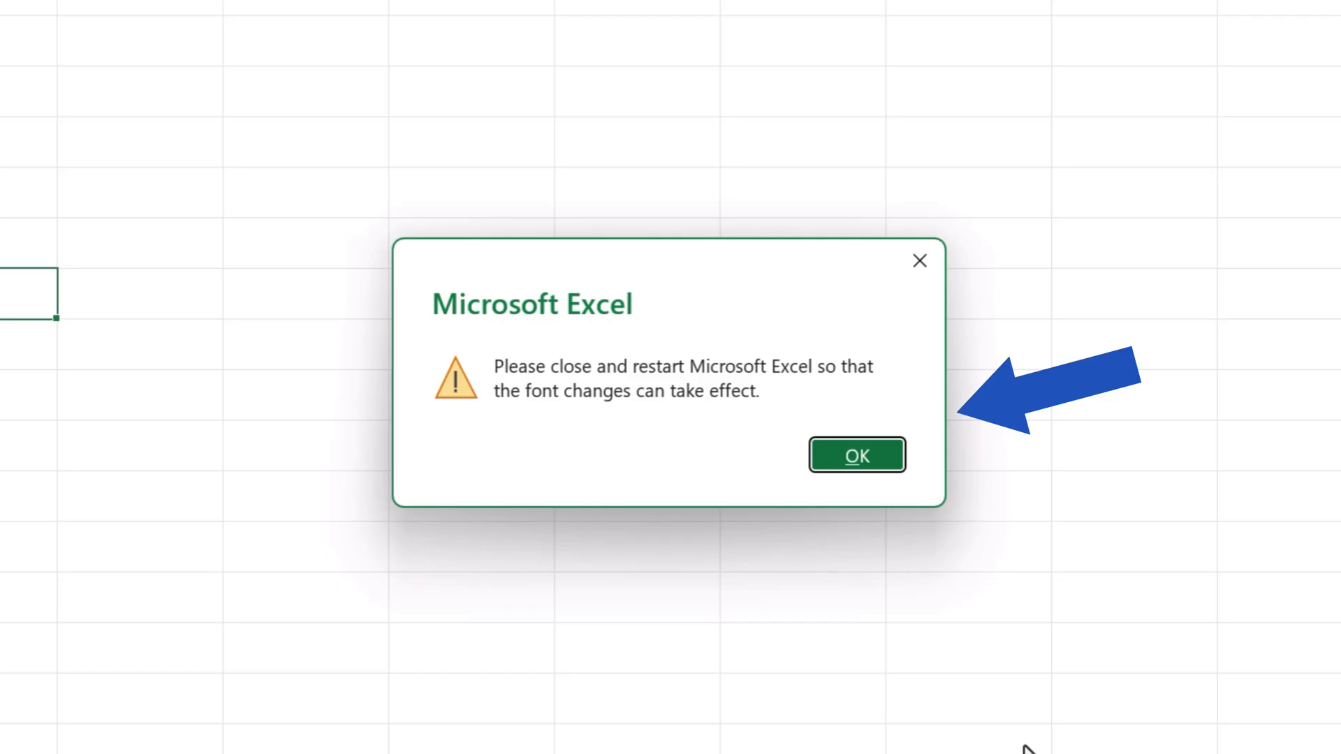
pyautogui.click(856, 454)
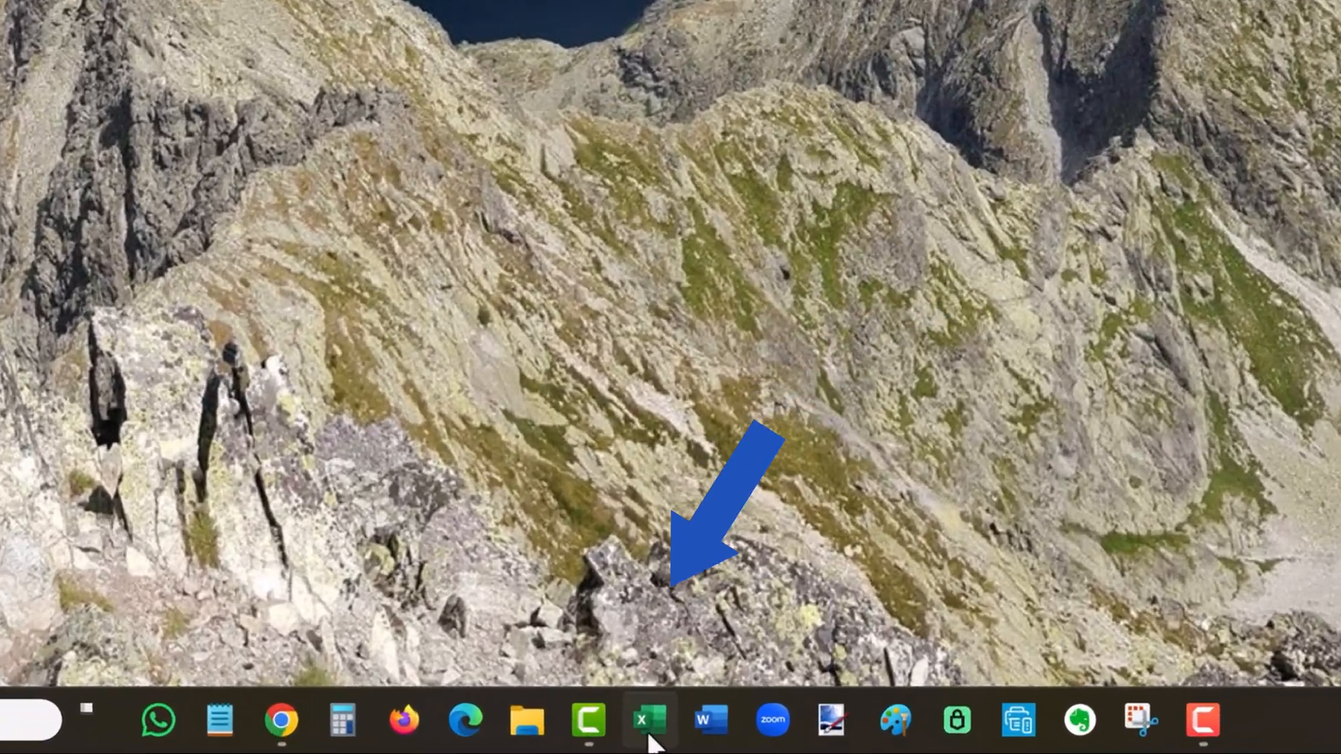
# - Relaunch Excel, start a blank workbook and confirm it uses Verdana at size 12
pyautogui.click(651, 721)
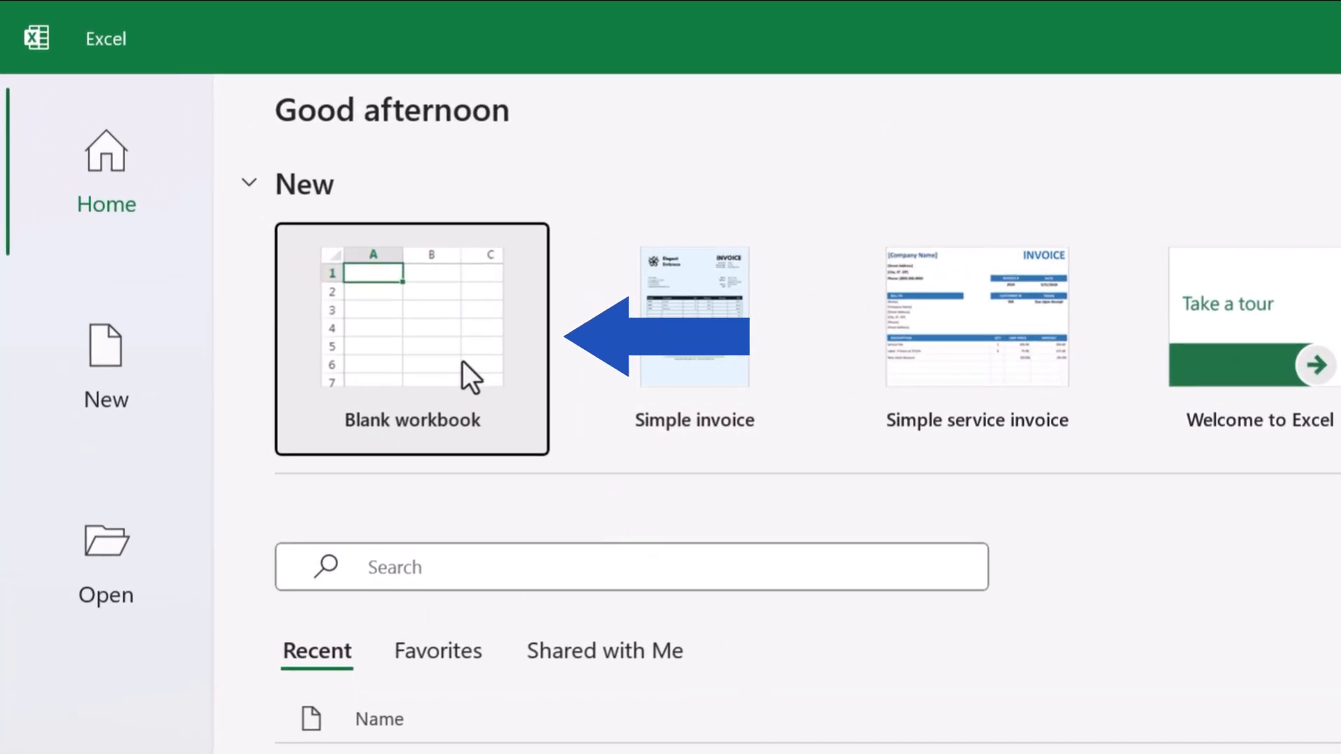
pyautogui.click(411, 338)
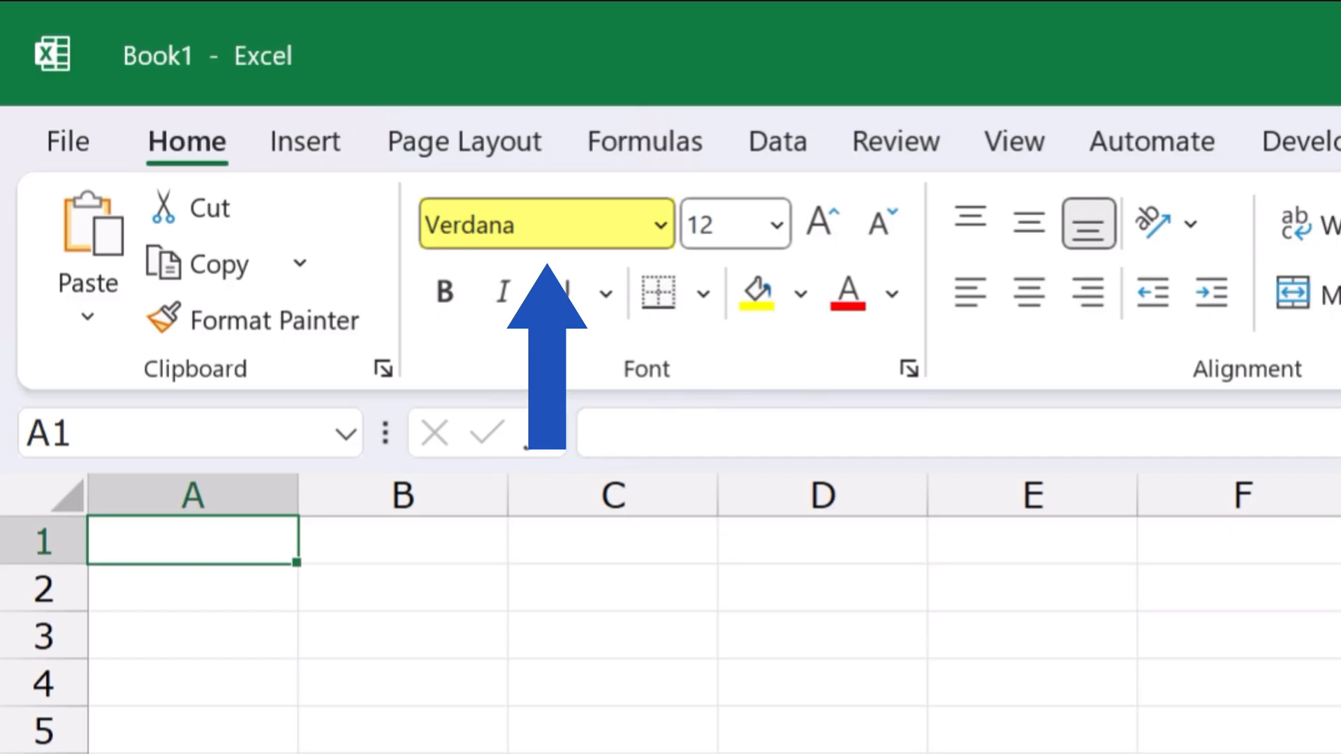
pyautogui.click(734, 223)
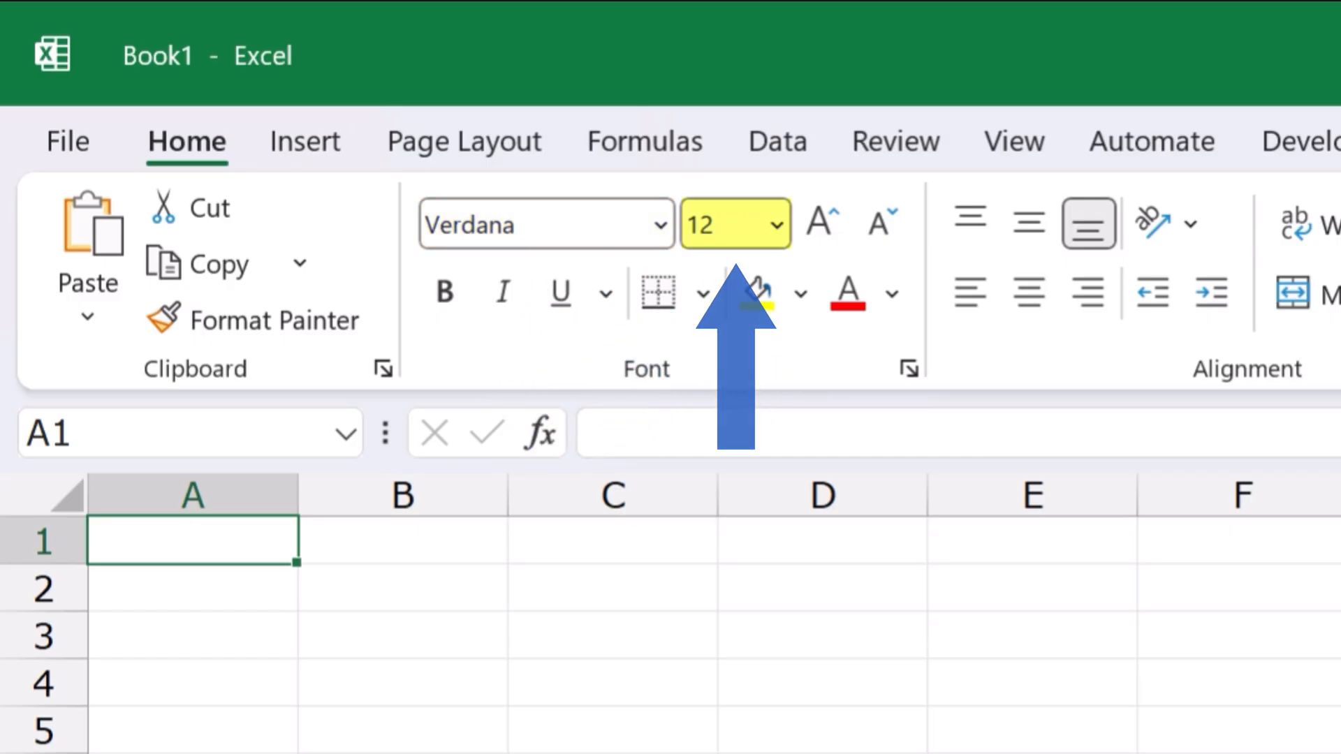